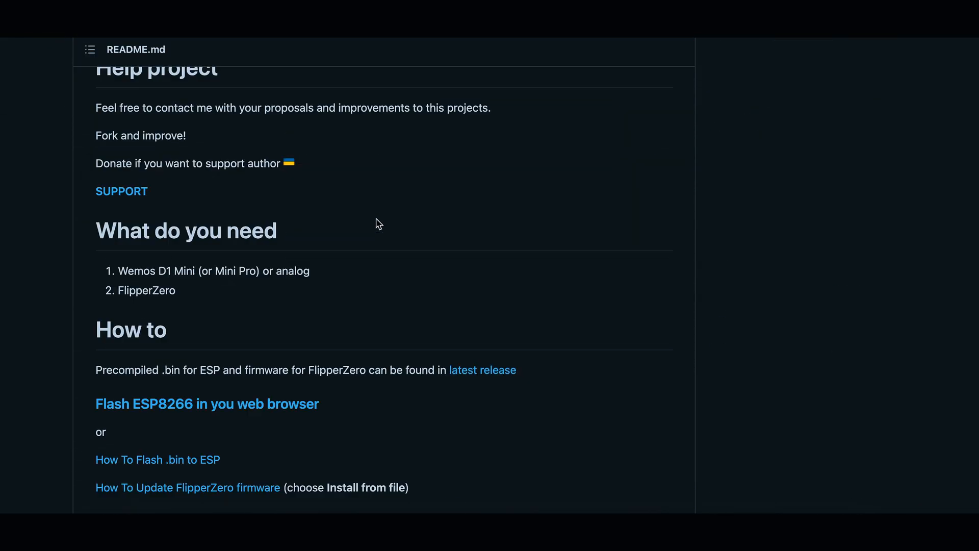
Connect to the ESP8266 on USB Serial (cu.usbserial-1410) and install WiFi DSTIKE Deauther ESP8266.
left_click(207, 404)
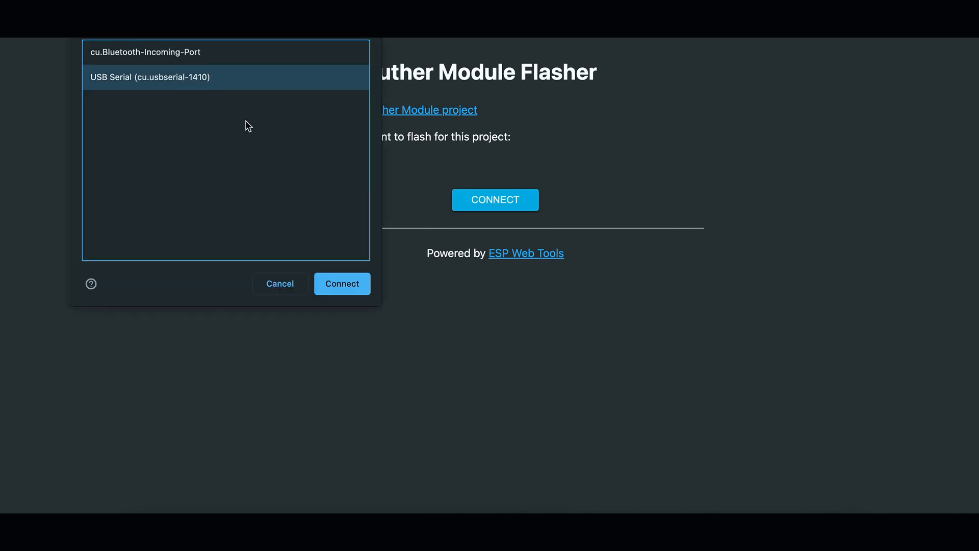
left_click(341, 284)
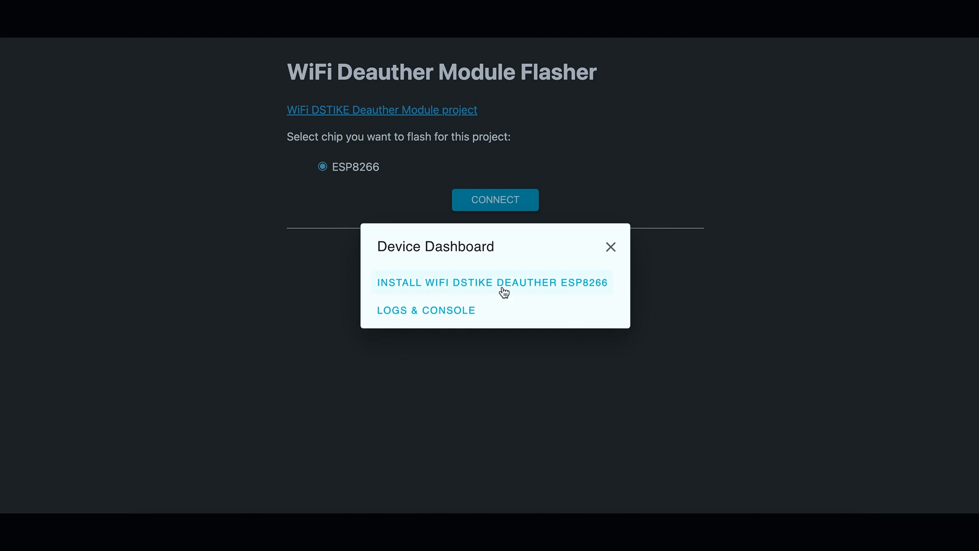
left_click(492, 282)
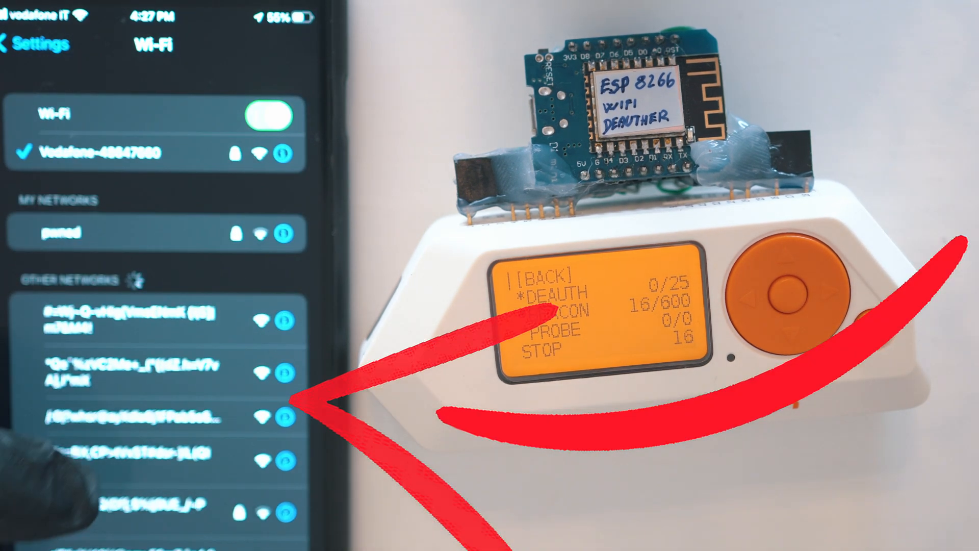
Scroll the phone's Wi-Fi list as it fills with spoofed networks from the Flipper's beacon attack.
scroll("down", 3)
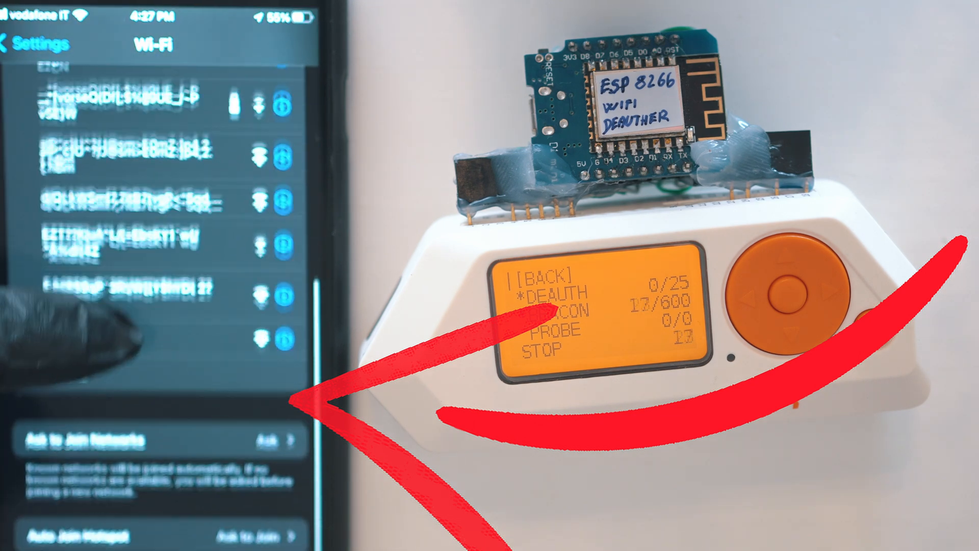